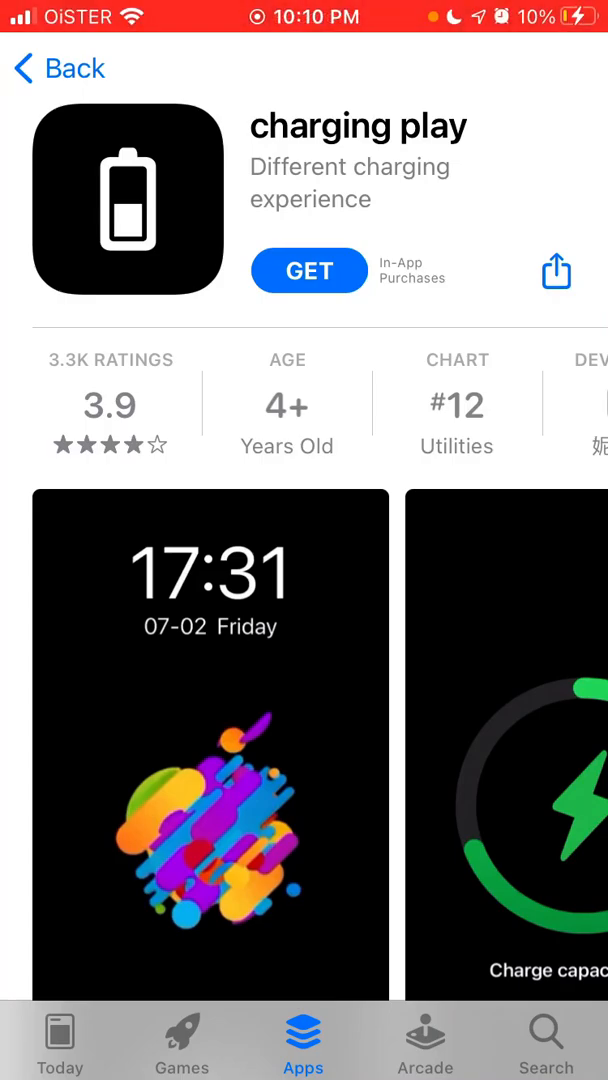
Download charging play from its App Store page and view its screenshots full size.
left_click(308, 270)
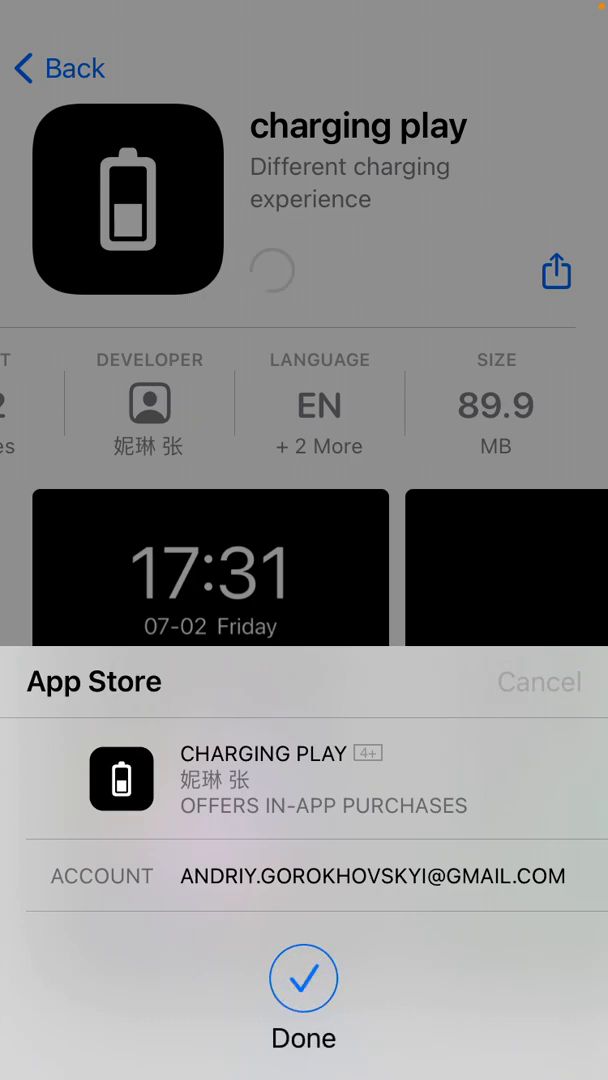
left_click(303, 978)
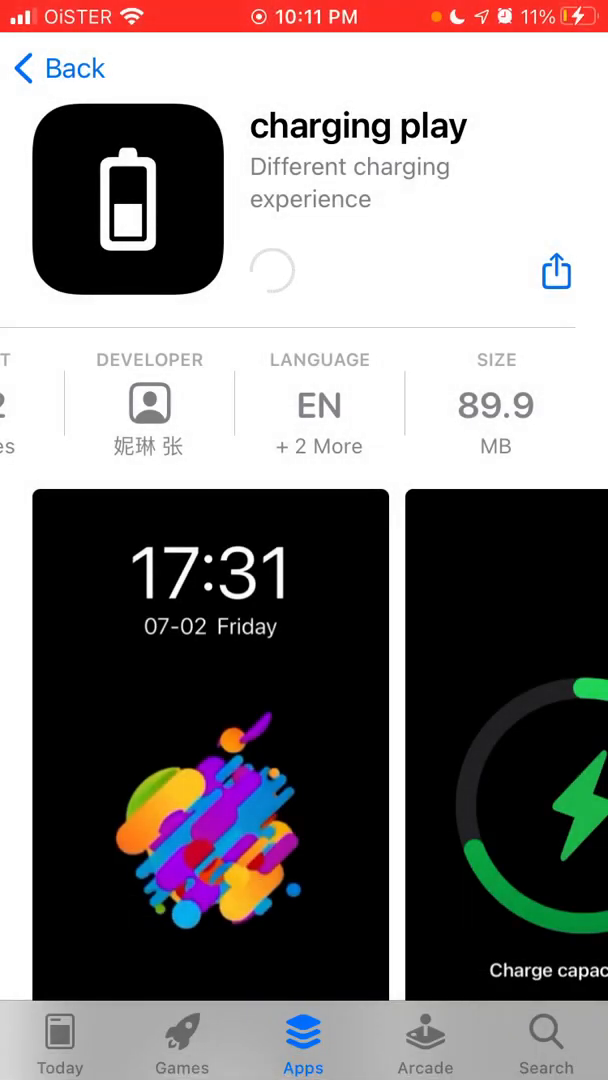
left_click(211, 745)
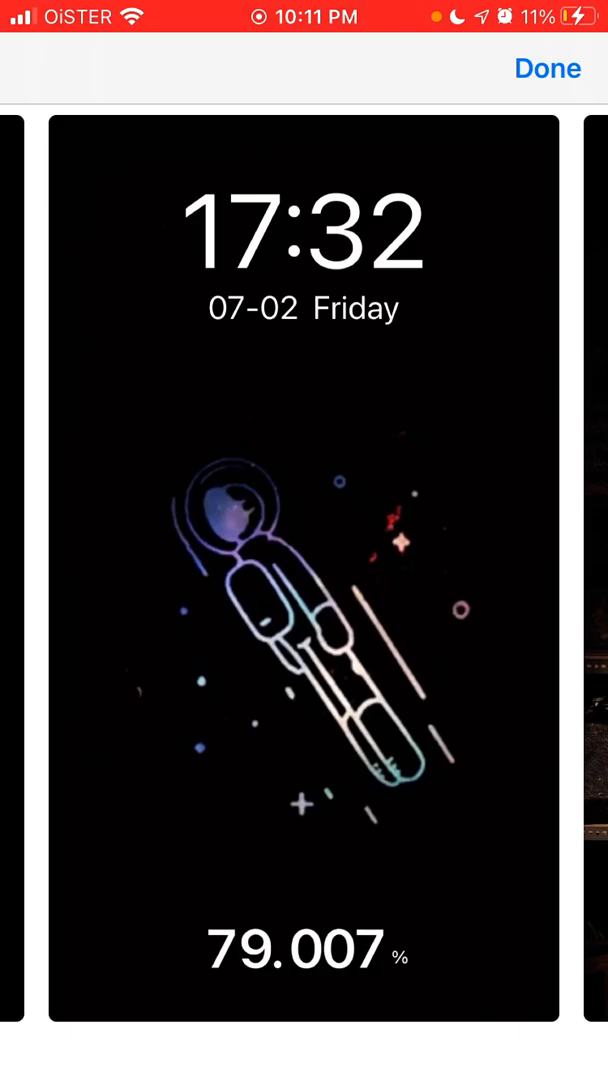
Swipe through the charging animation previews, close them, and launch charging play.
scroll("left", 3)
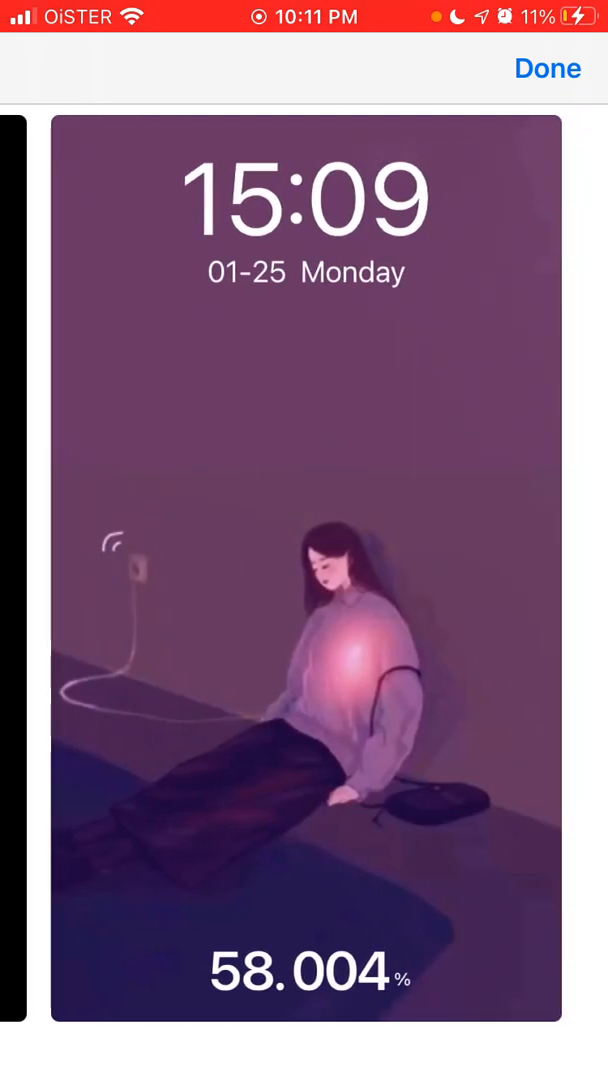
left_click(547, 68)
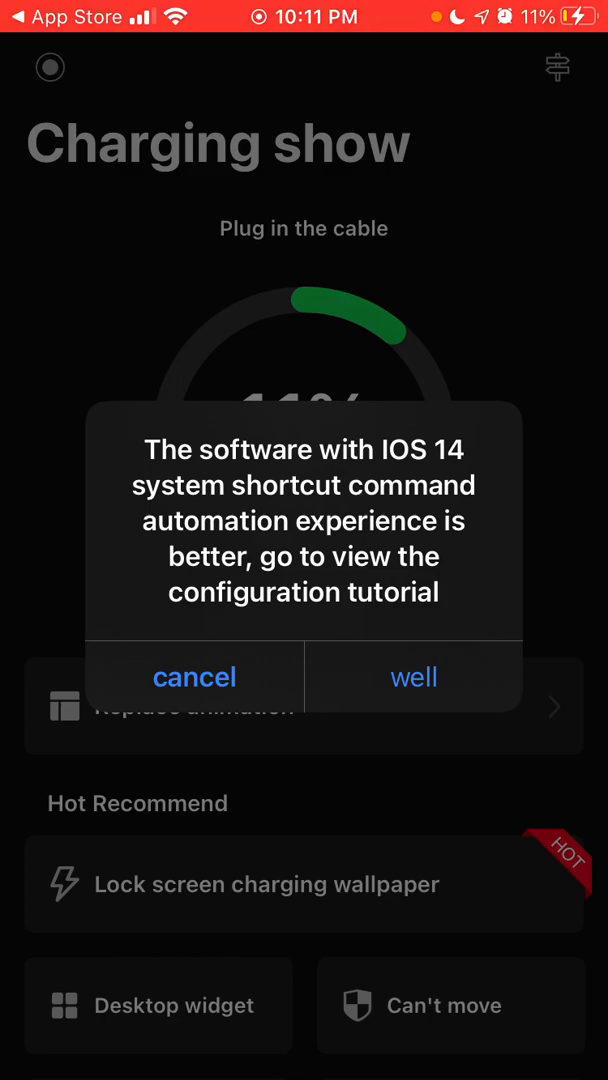
Page through the Shortcuts automation tutorial, then return to the Charging show screen.
left_click(413, 677)
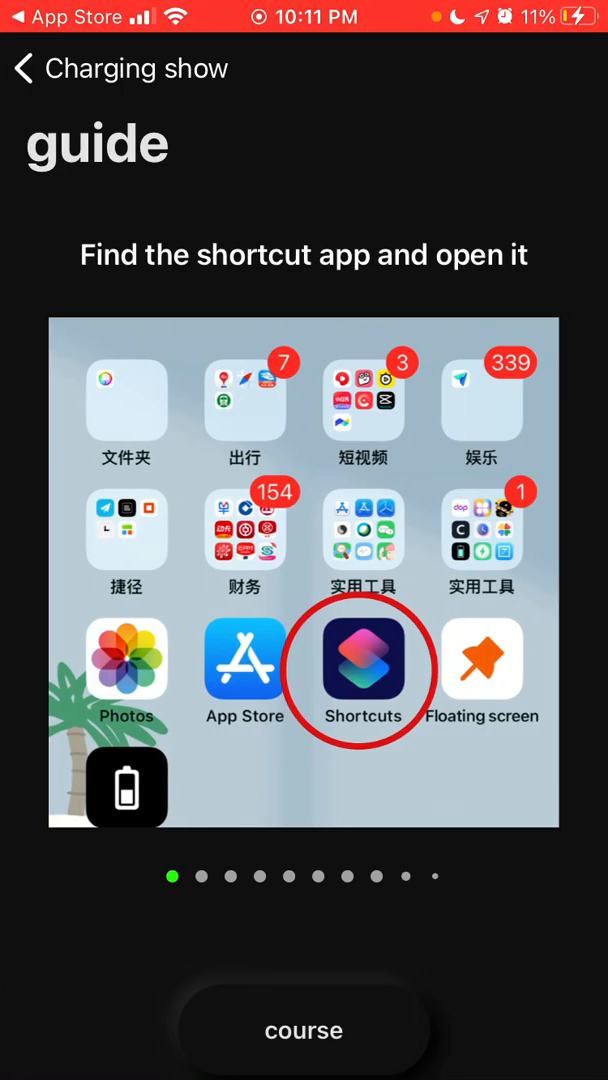
scroll("left", 3)
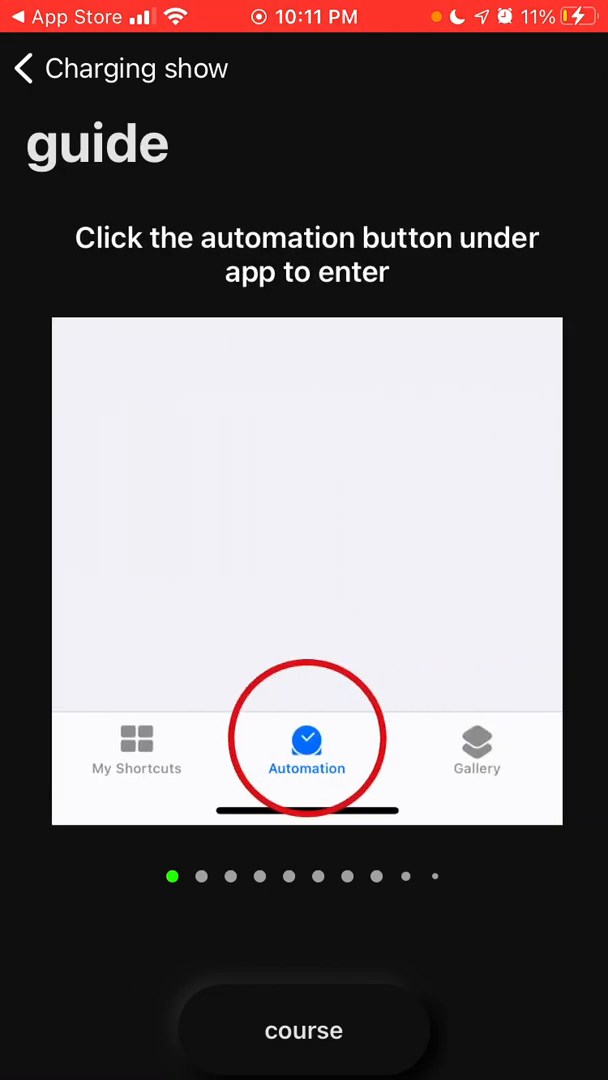
scroll("left", 3)
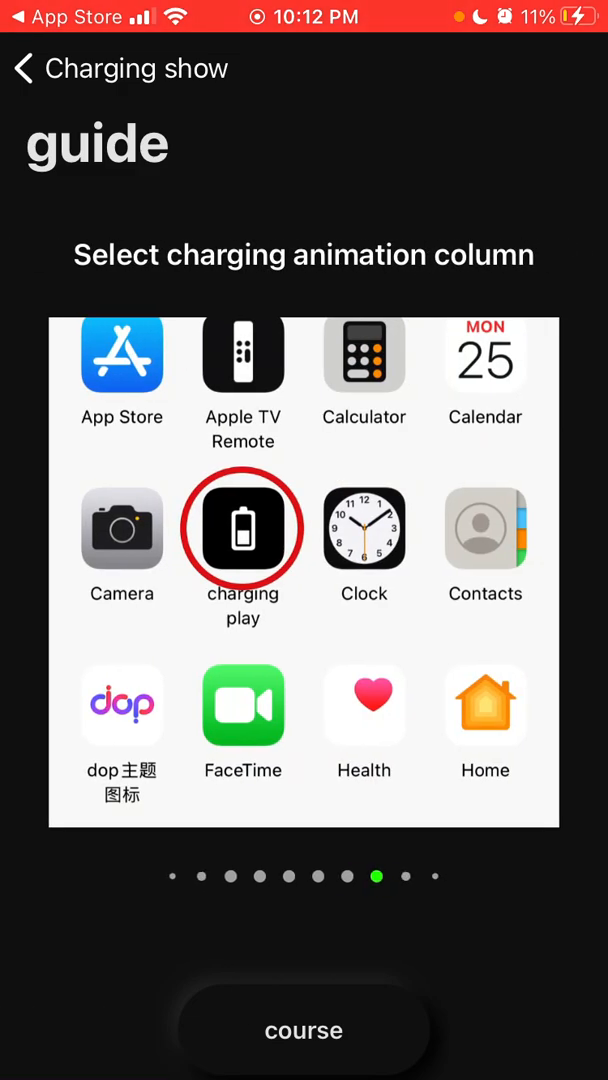
left_click(242, 527)
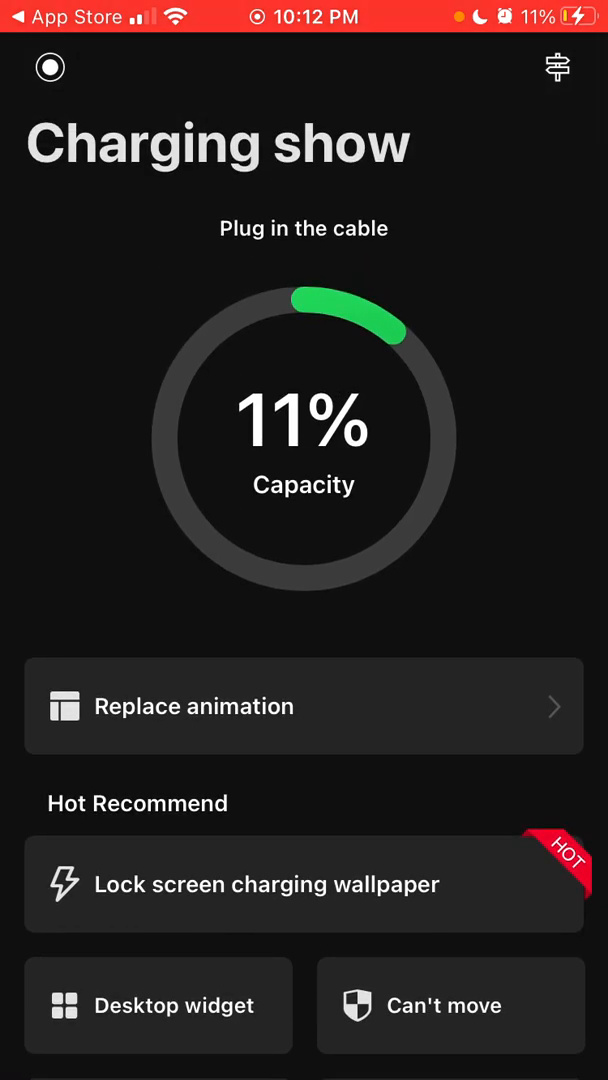
Pick and set a locked charging animation, choosing to watch an ad to unlock it.
left_click(304, 706)
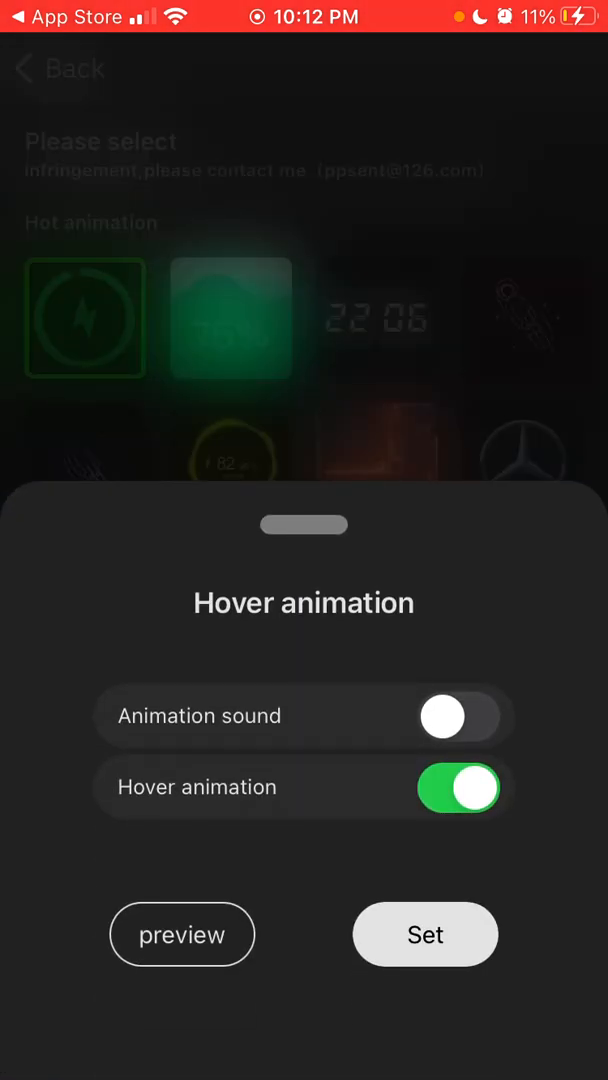
left_click(424, 934)
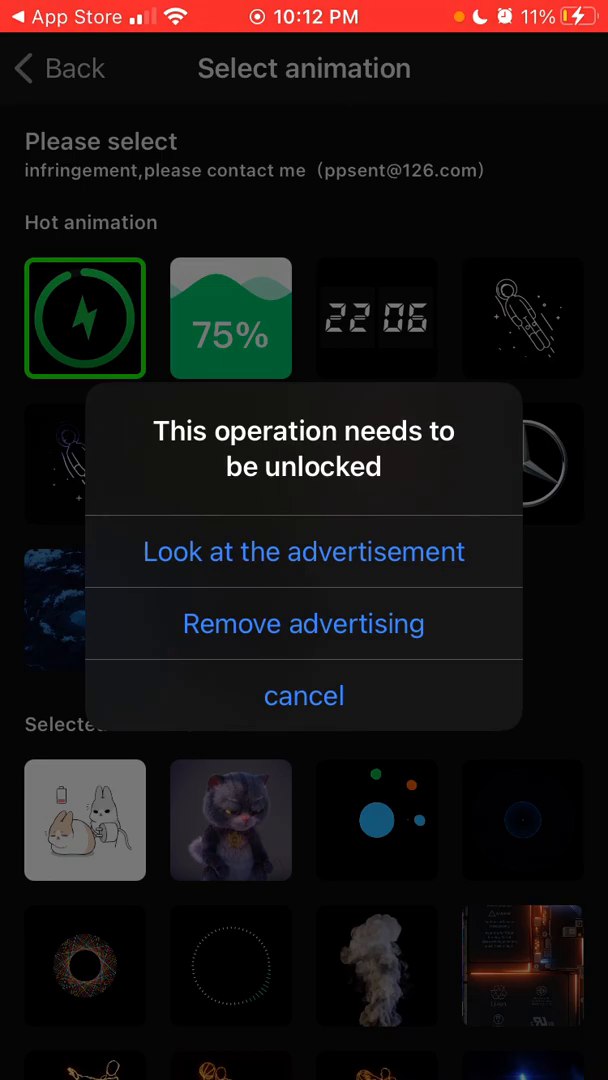
left_click(304, 695)
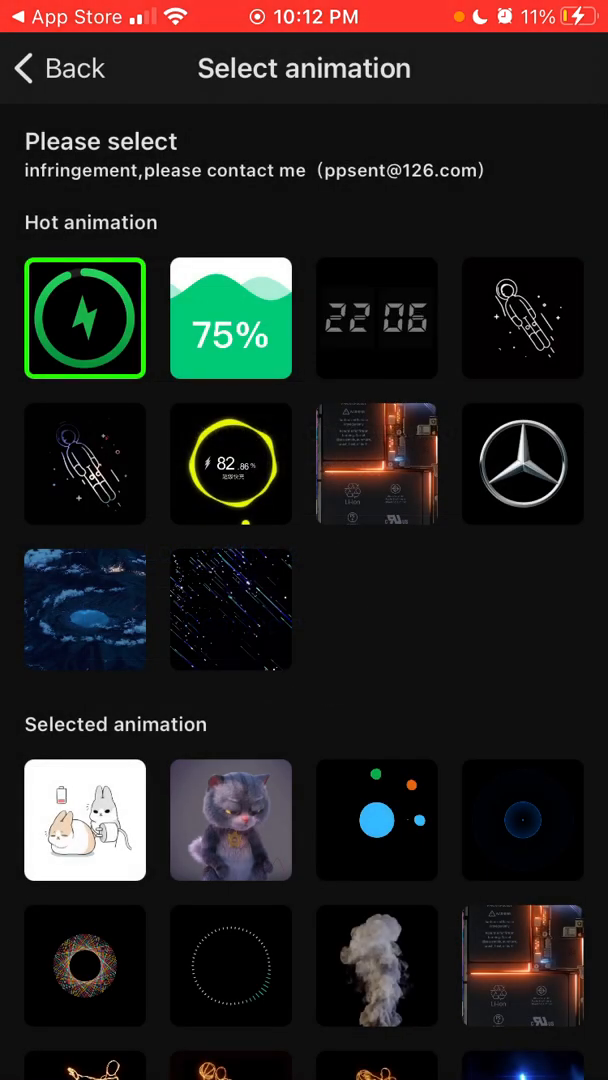
left_click(230, 318)
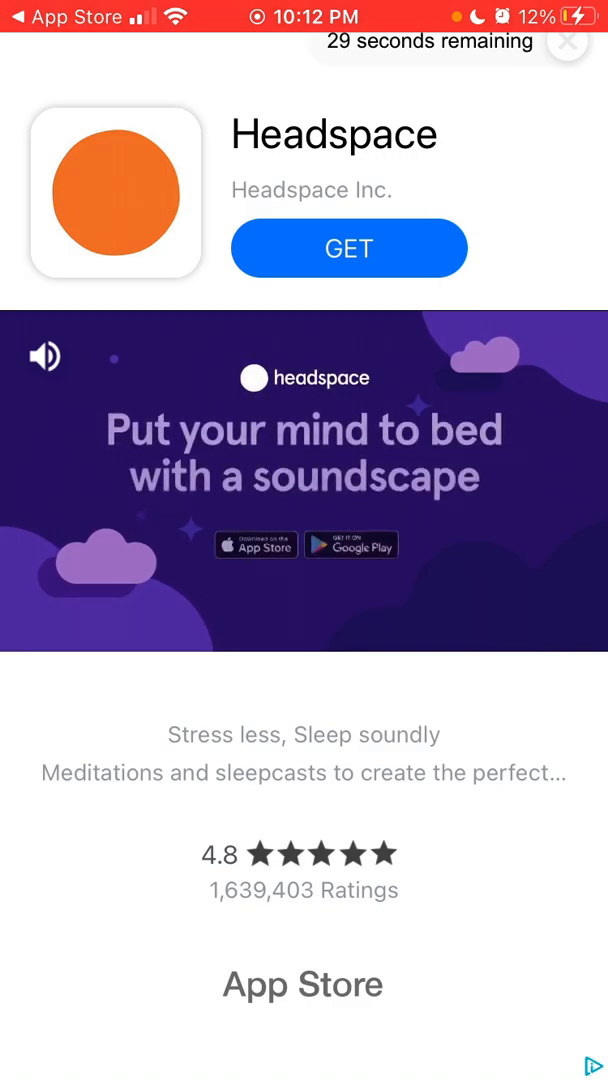
Mute the unlock advertisement and close it early, forfeiting the reward.
left_click(44, 357)
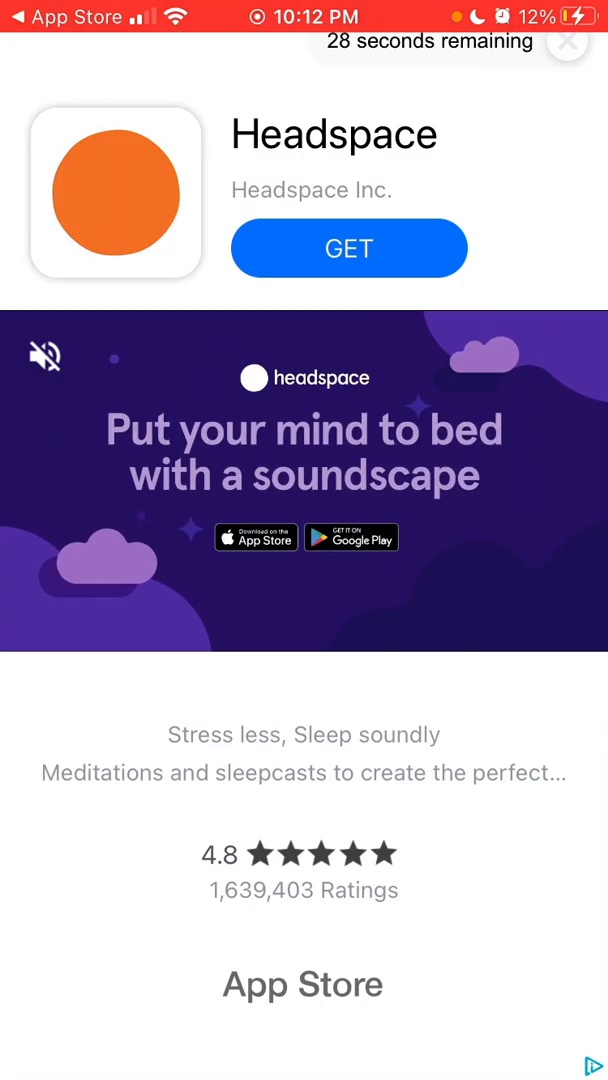
left_click(567, 47)
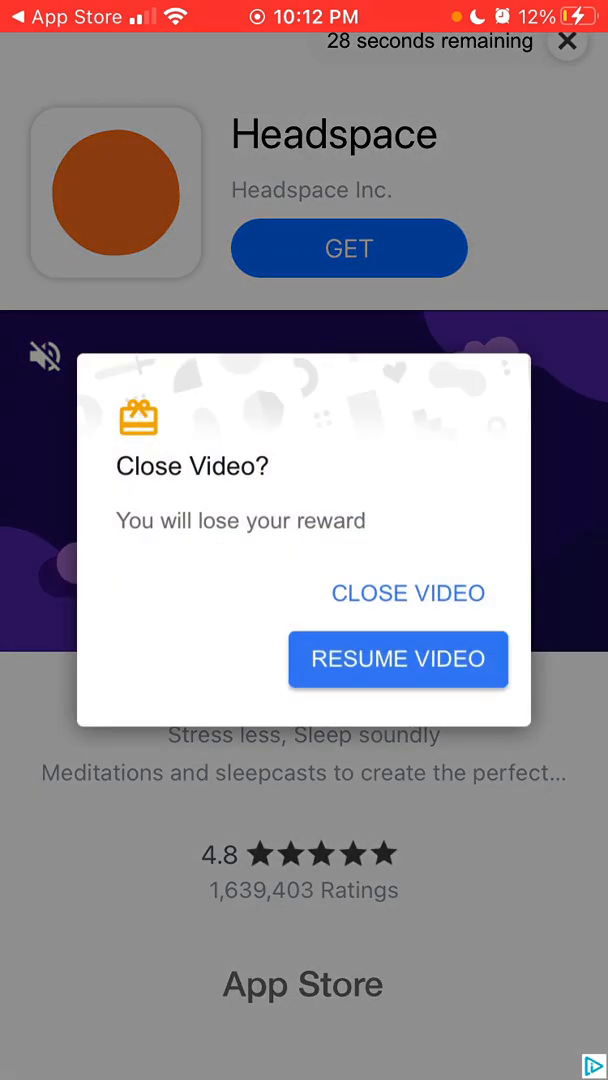
left_click(408, 593)
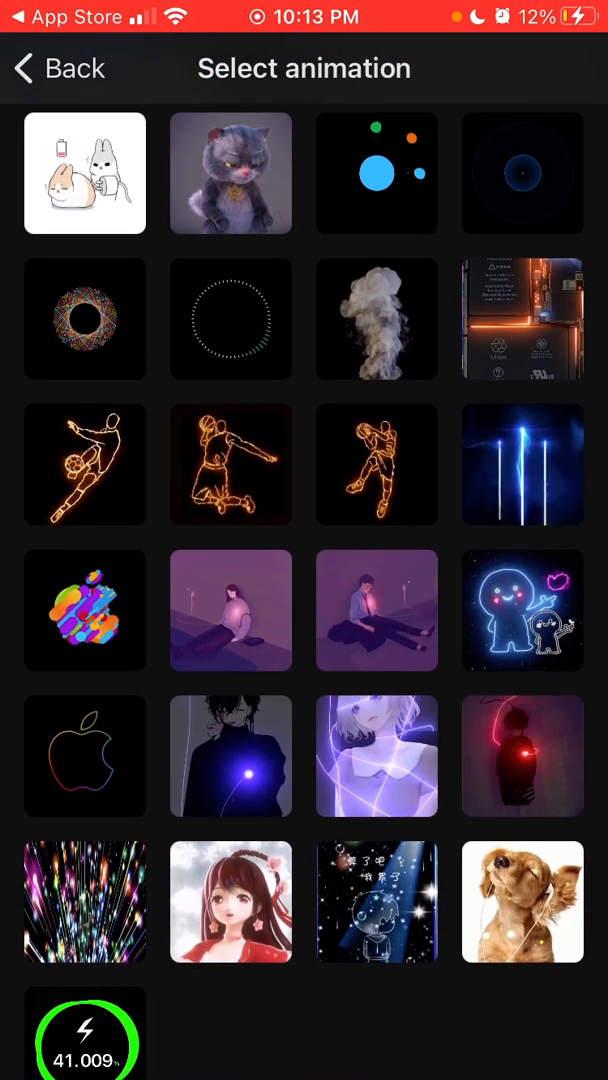
Scroll the remaining animations, return to Charging show, and open the app's settings.
scroll("down", 3)
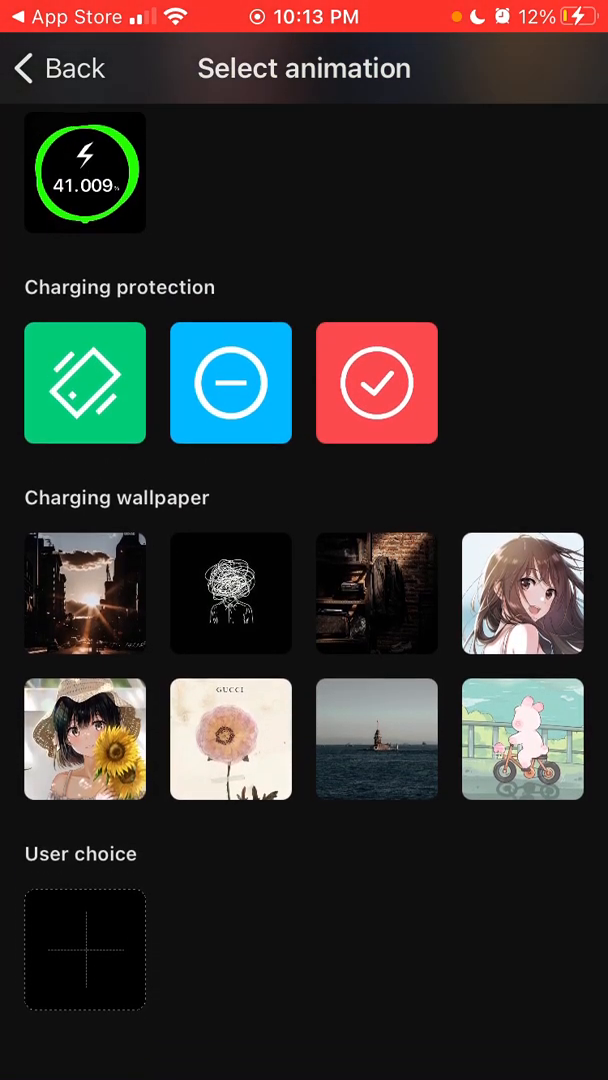
left_click(56, 68)
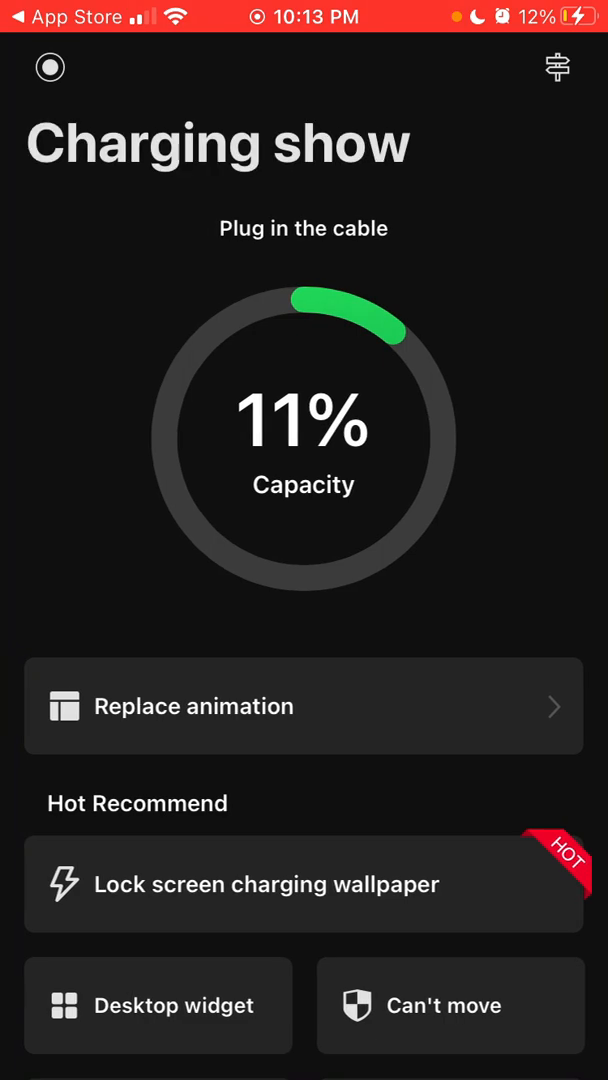
left_click(557, 67)
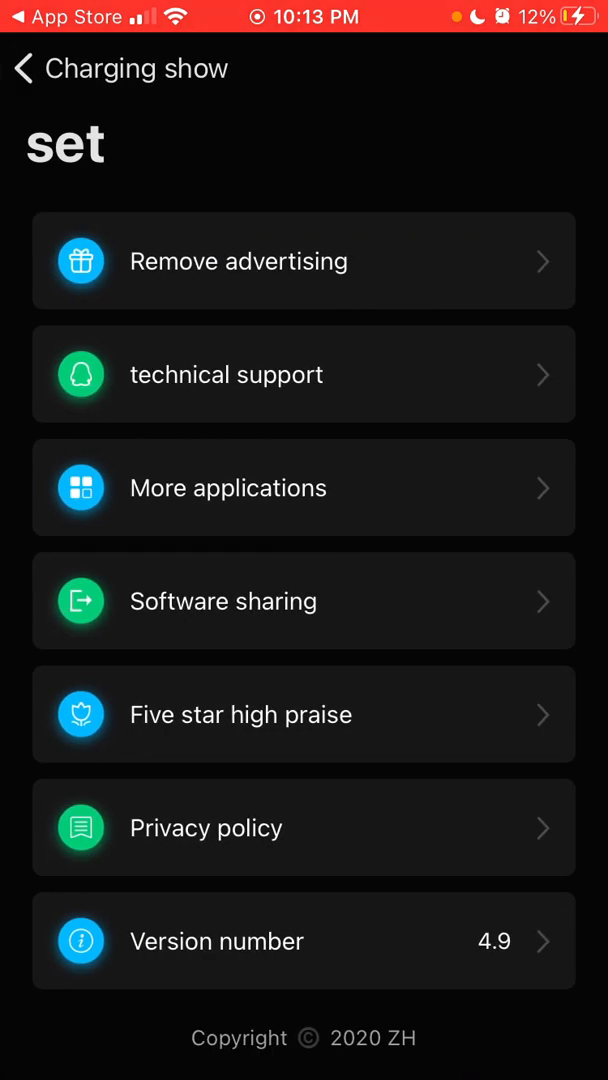
Bring up the ¥8.00 ad-removal purchase, cancel the payment, and leave settings.
left_click(304, 261)
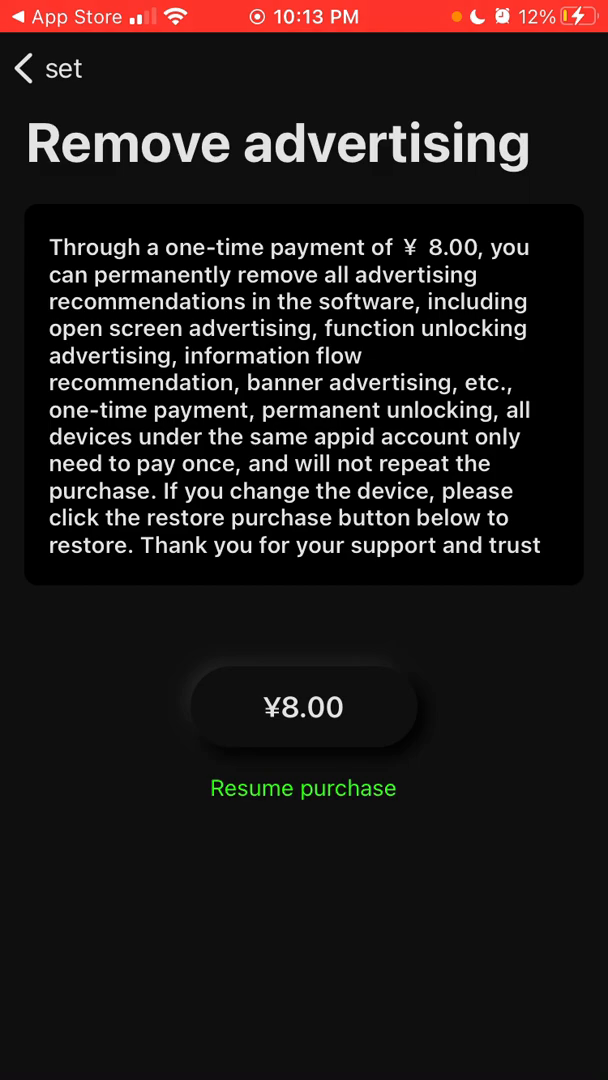
left_click(303, 706)
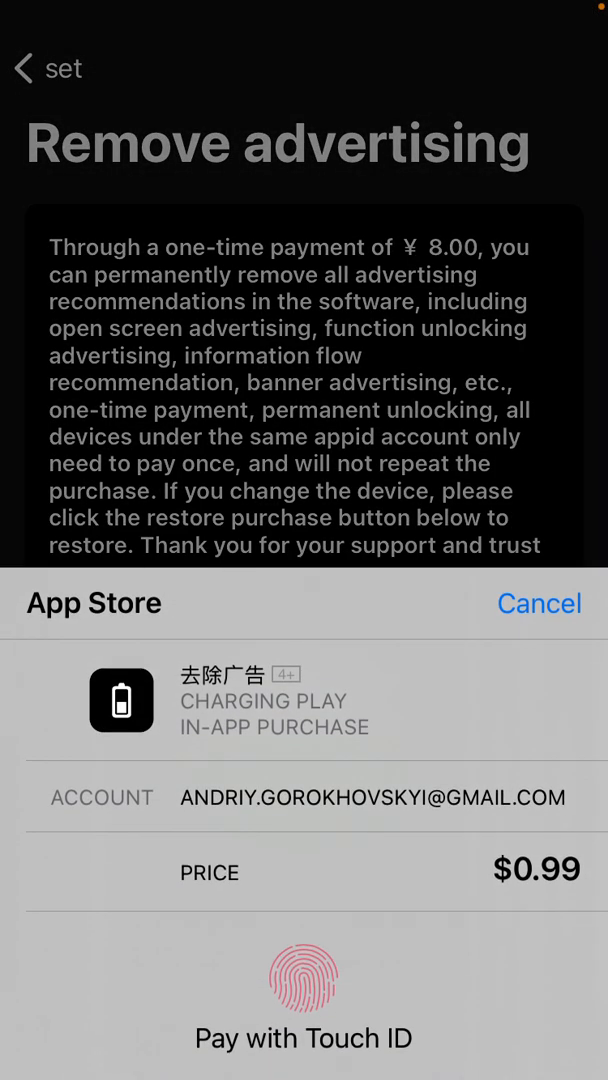
left_click(538, 603)
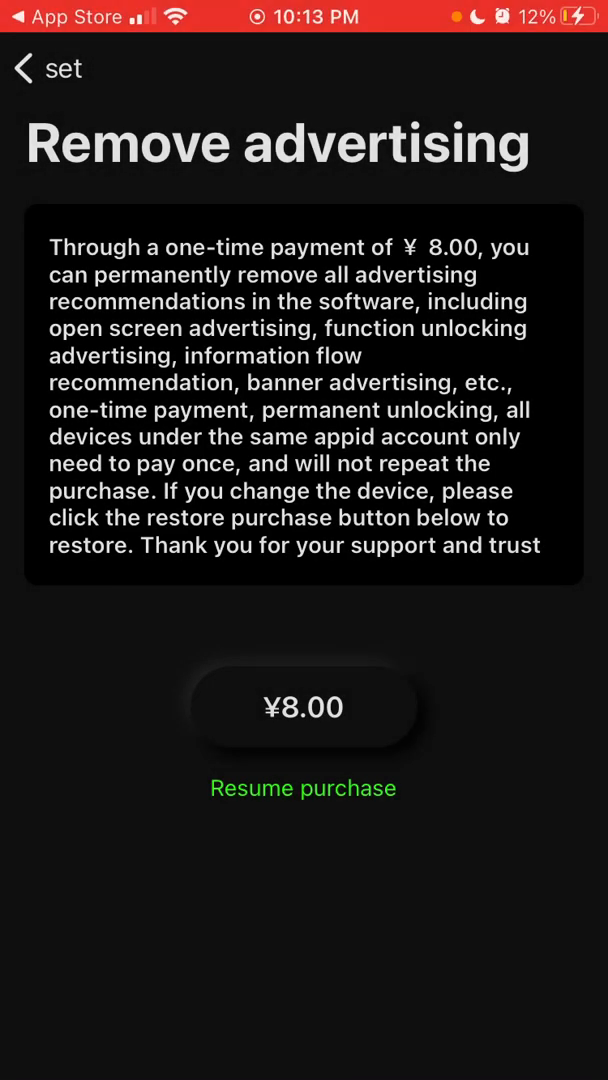
left_click(22, 68)
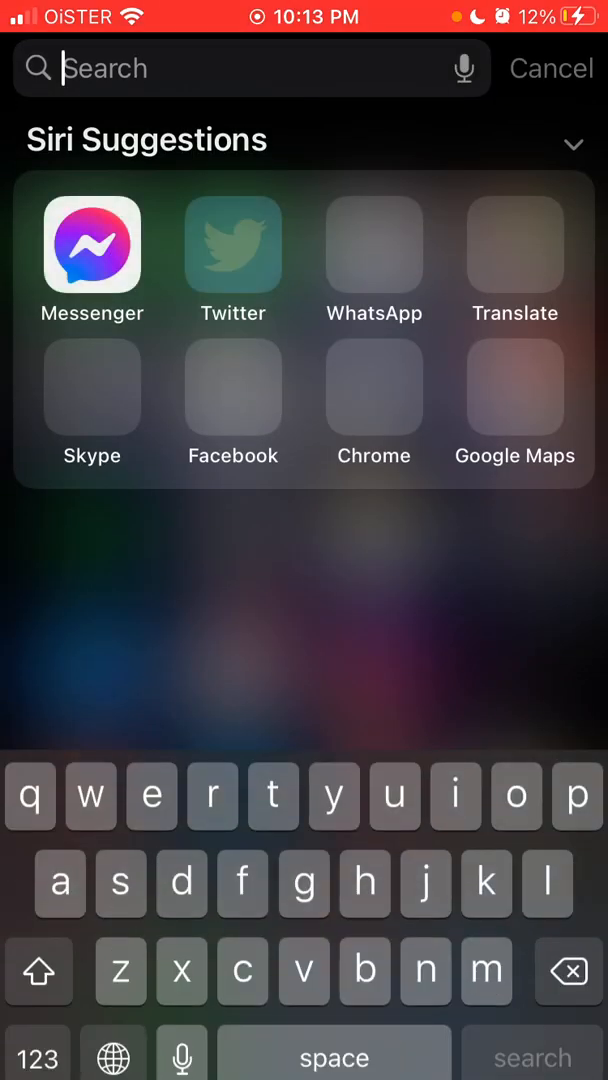
Search 'sho' in Spotlight and launch the Shortcuts app.
type("shortc")
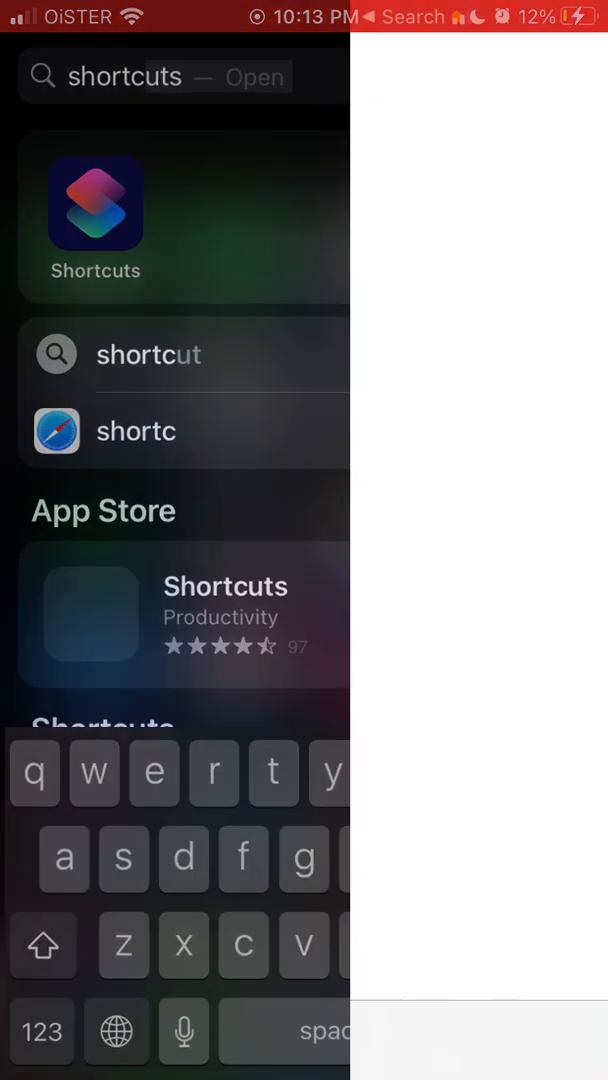
left_click(95, 204)
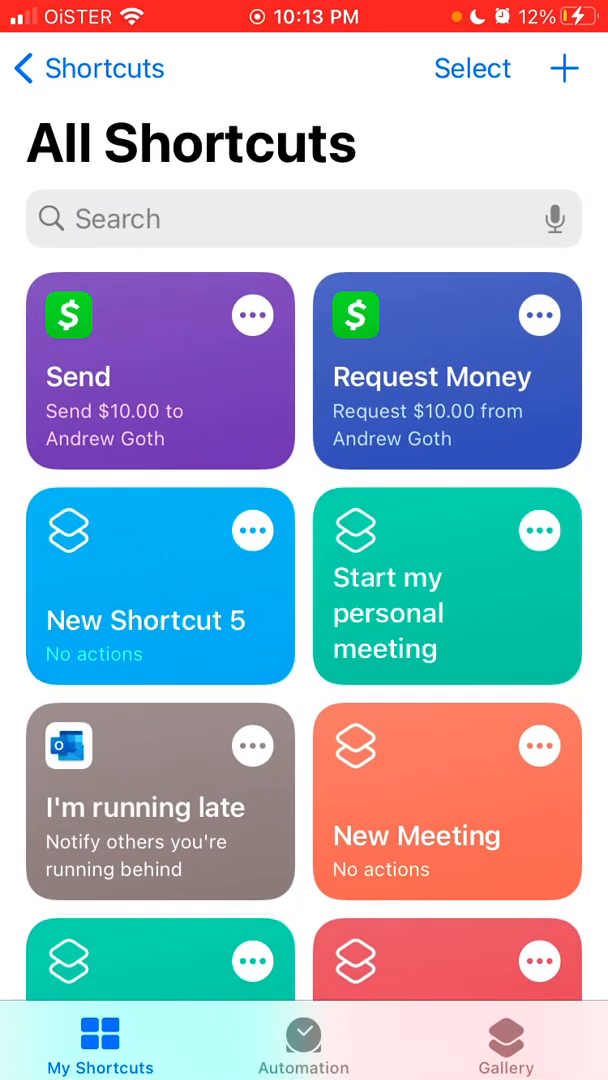
Create a personal automation triggered when the charger Is Connected, reaching its Actions step.
left_click(304, 1040)
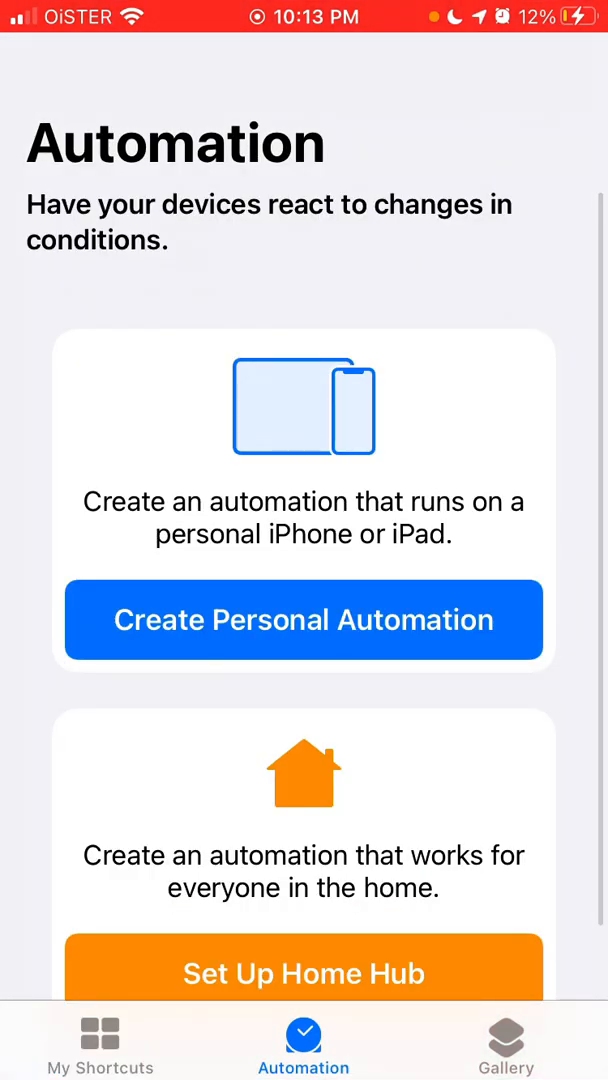
left_click(304, 620)
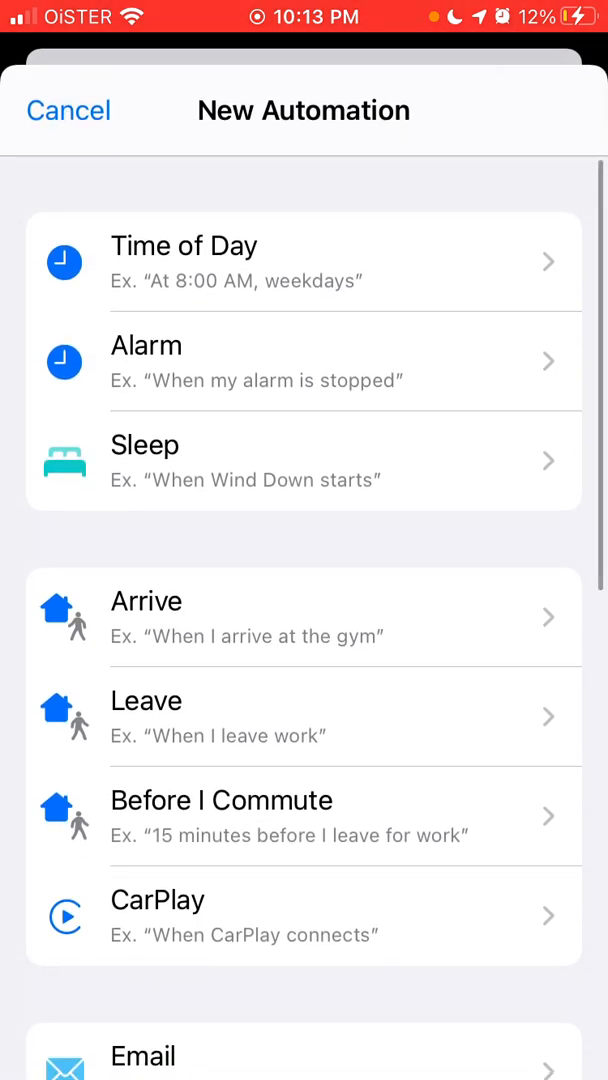
scroll("down", 3)
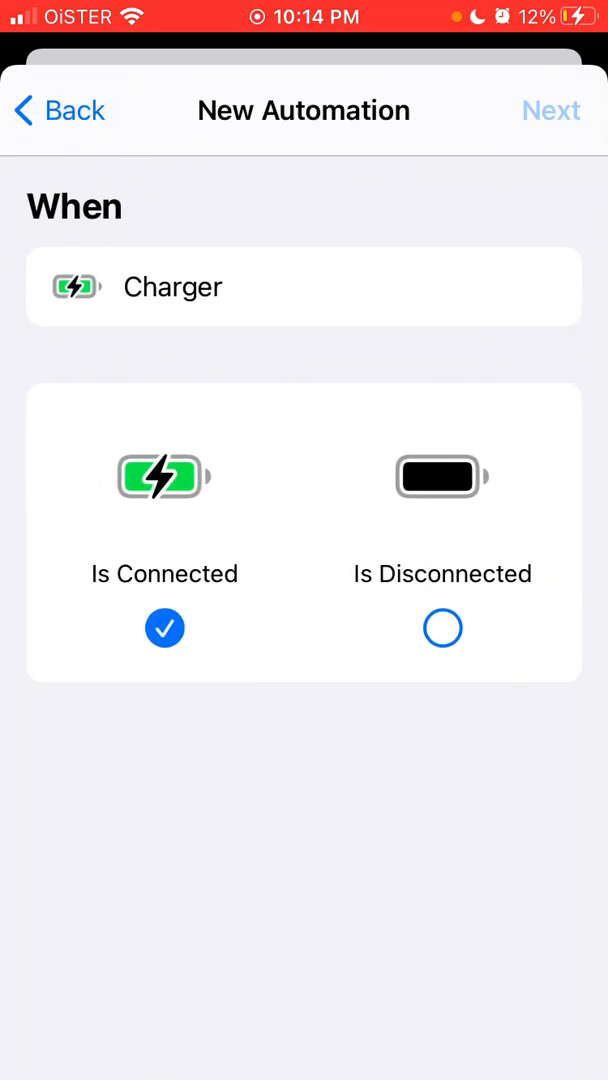
left_click(551, 110)
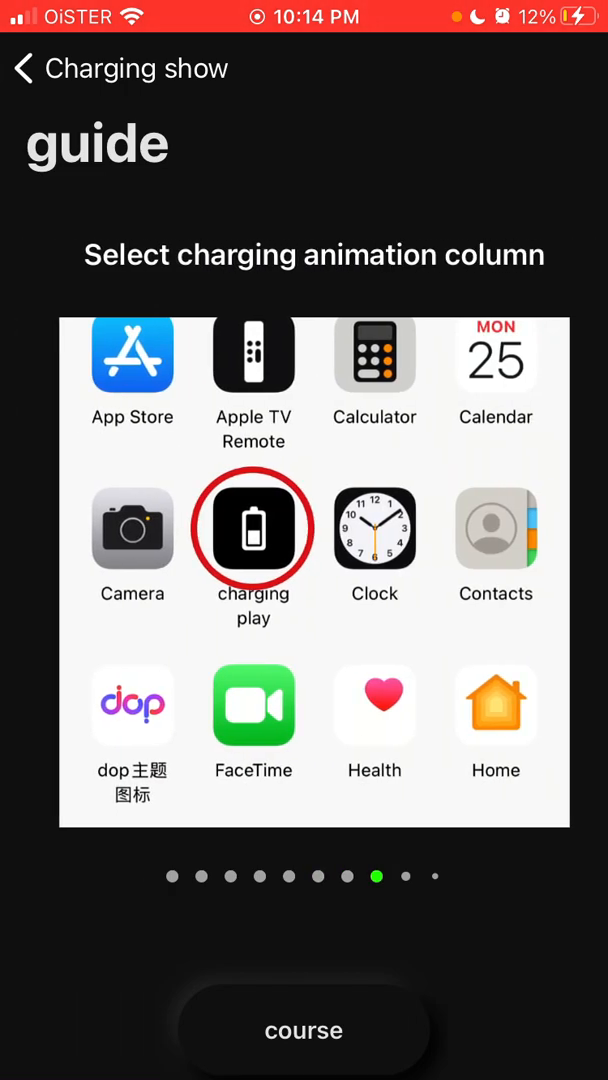
left_click(253, 528)
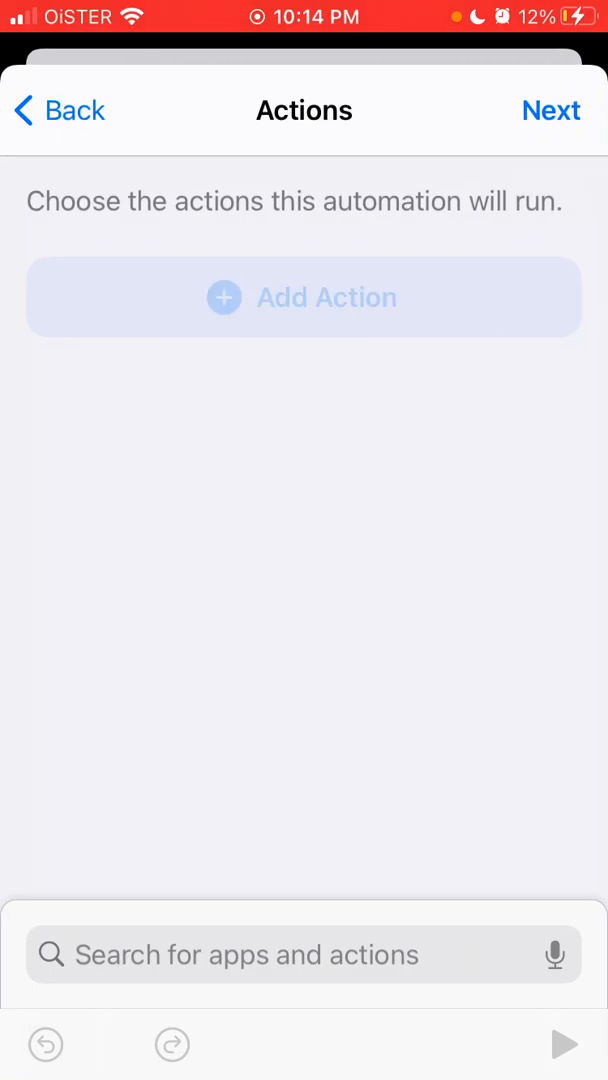
Add the open charging play action, turn off Ask Before Running, and save the automation.
left_click(304, 297)
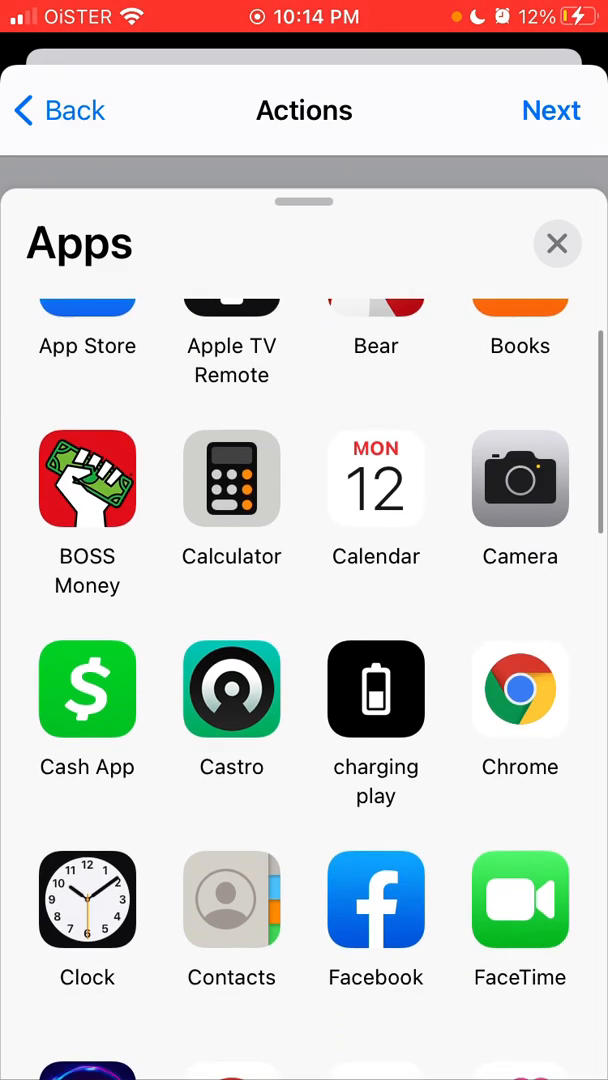
left_click(375, 690)
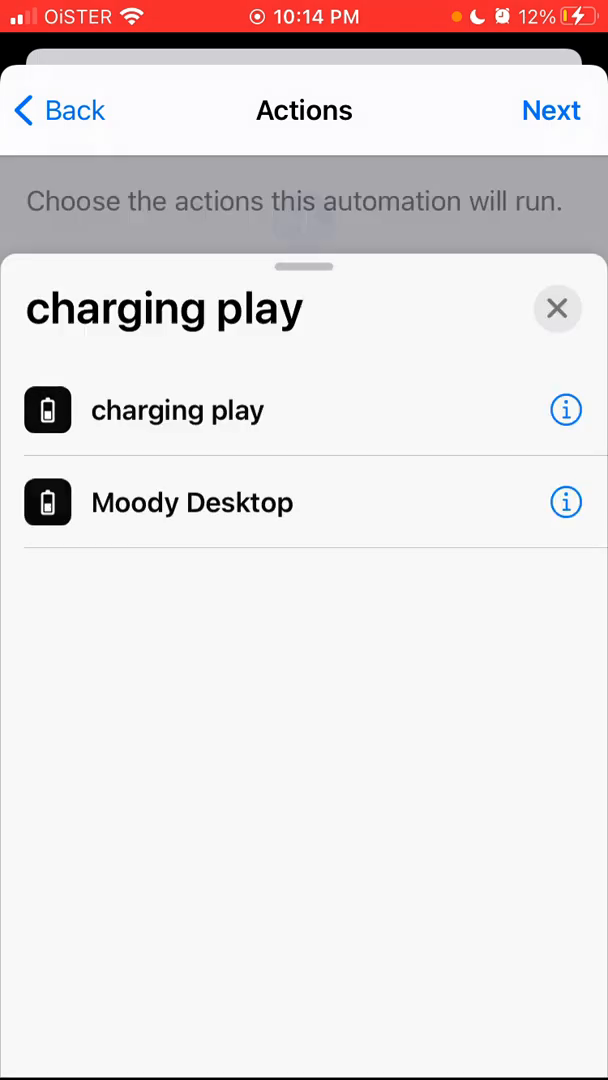
left_click(177, 409)
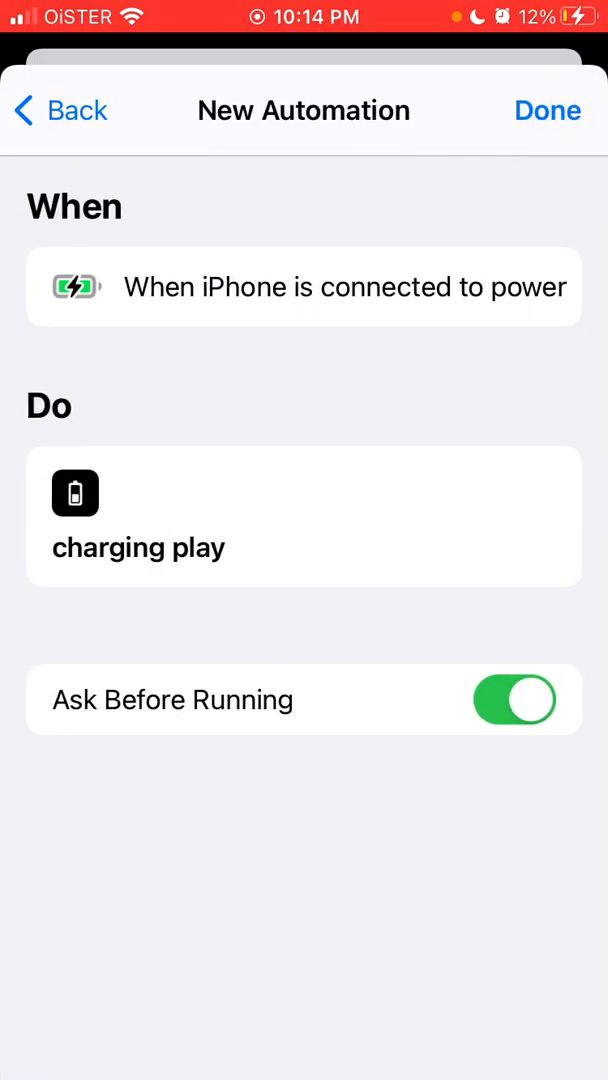
left_click(514, 699)
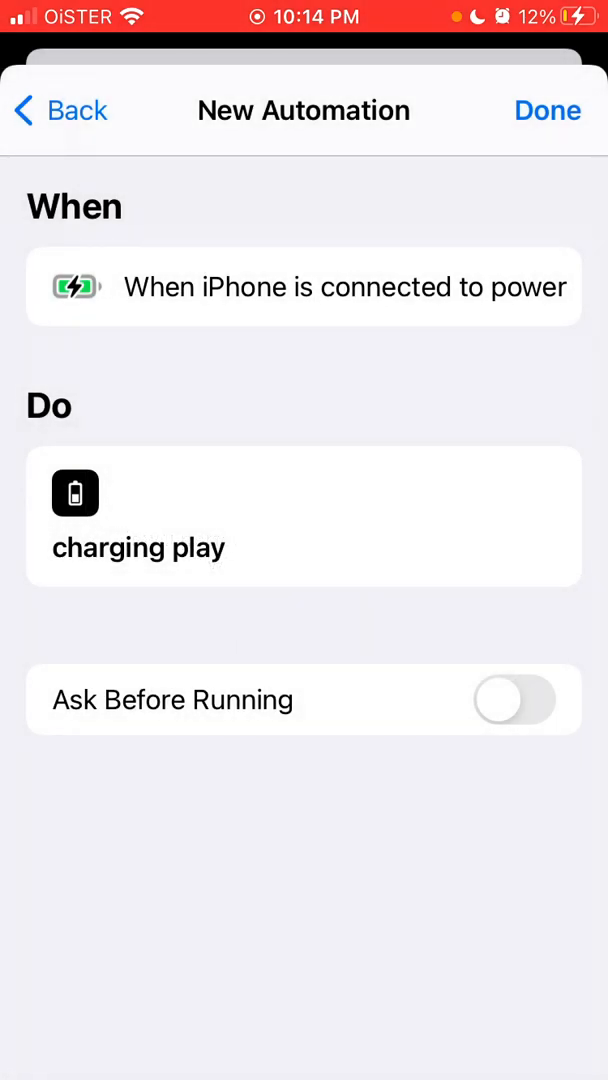
left_click(547, 110)
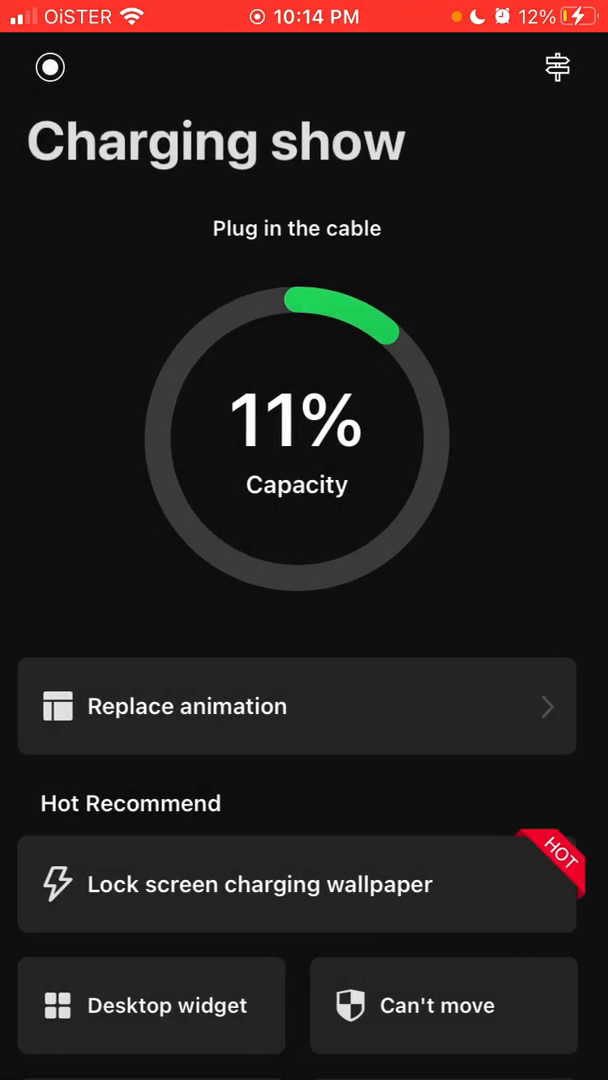
Open charging play's Desktop widget gallery and answer the Motion & Fitness permission alert.
scroll("down", 3)
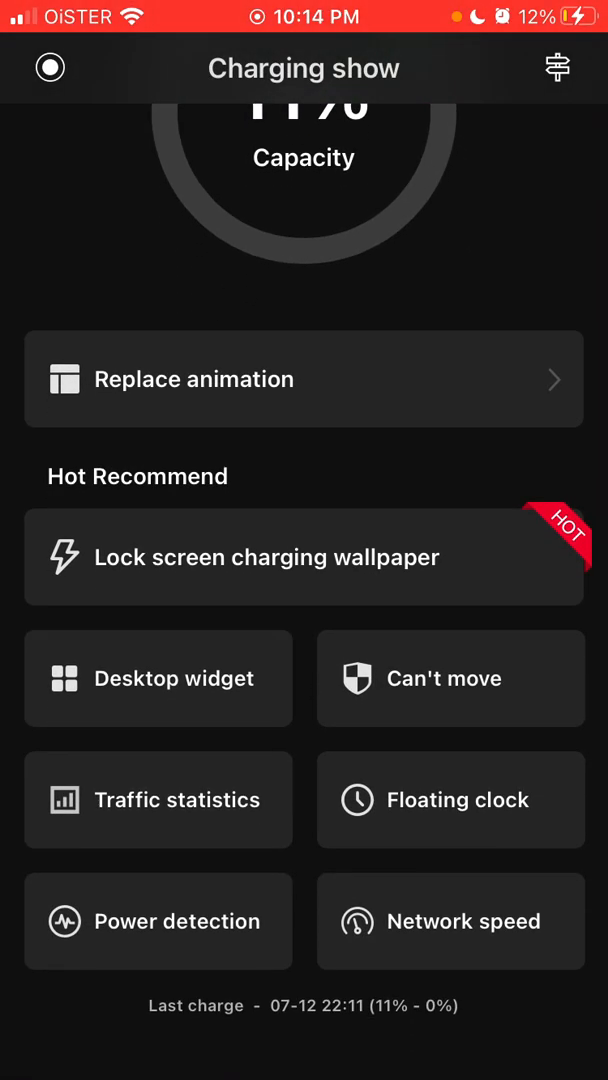
left_click(158, 678)
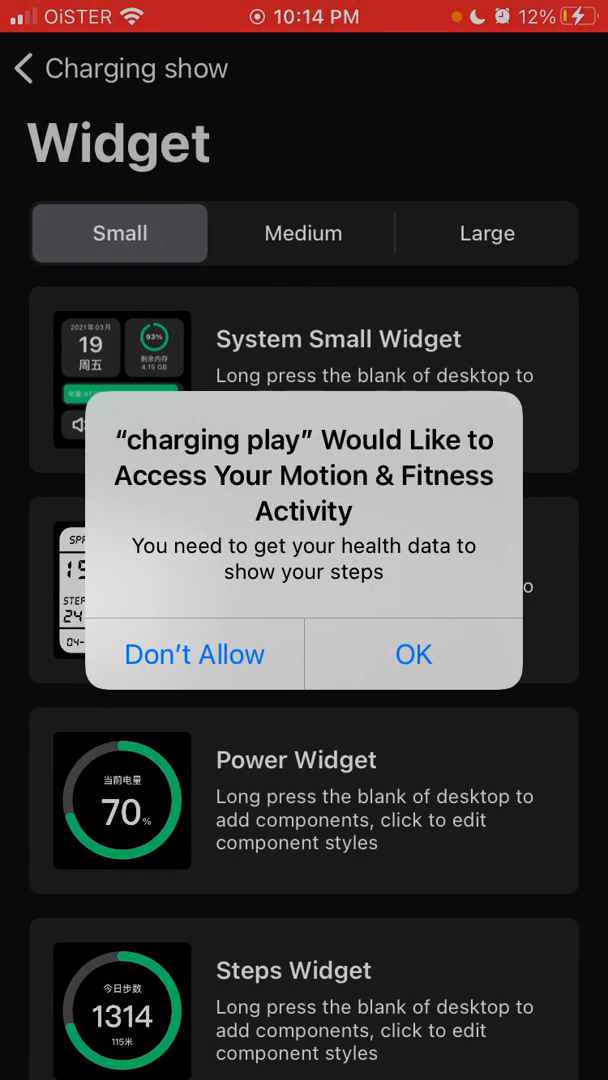
left_click(413, 654)
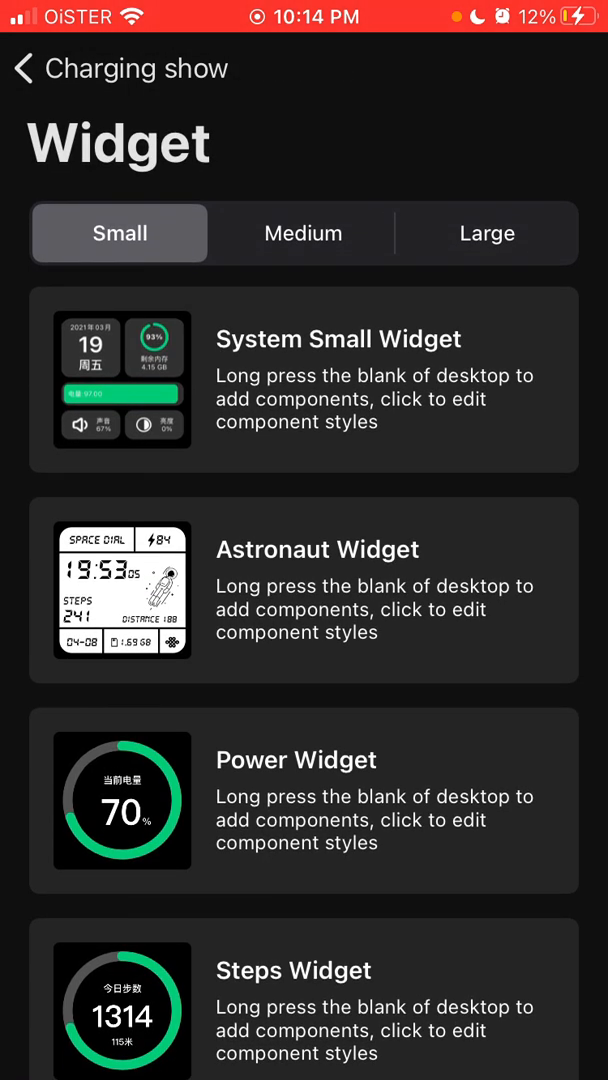
scroll("up", 3)
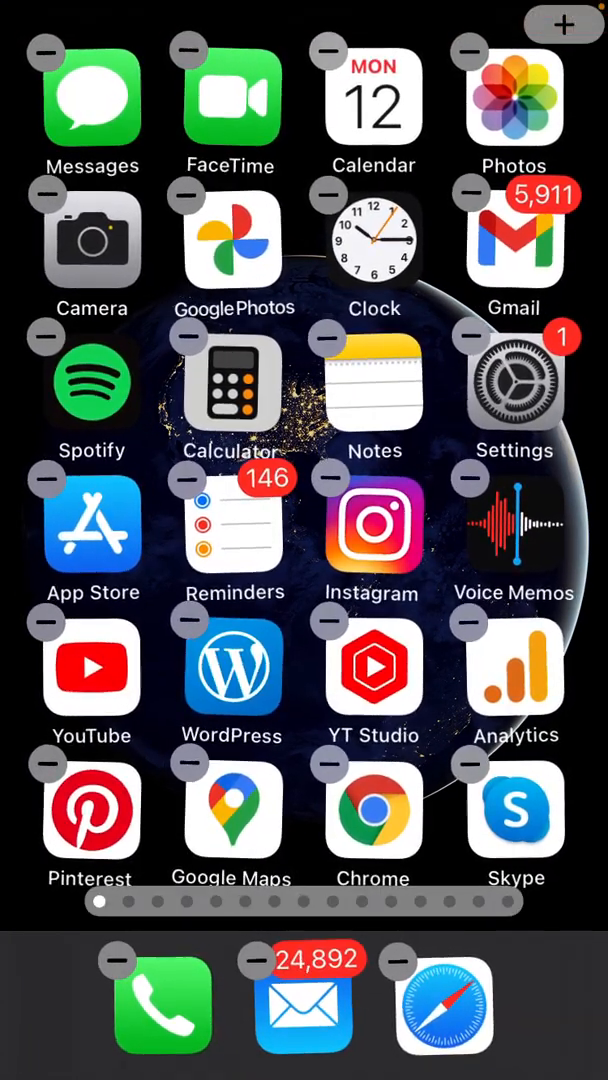
left_click(564, 23)
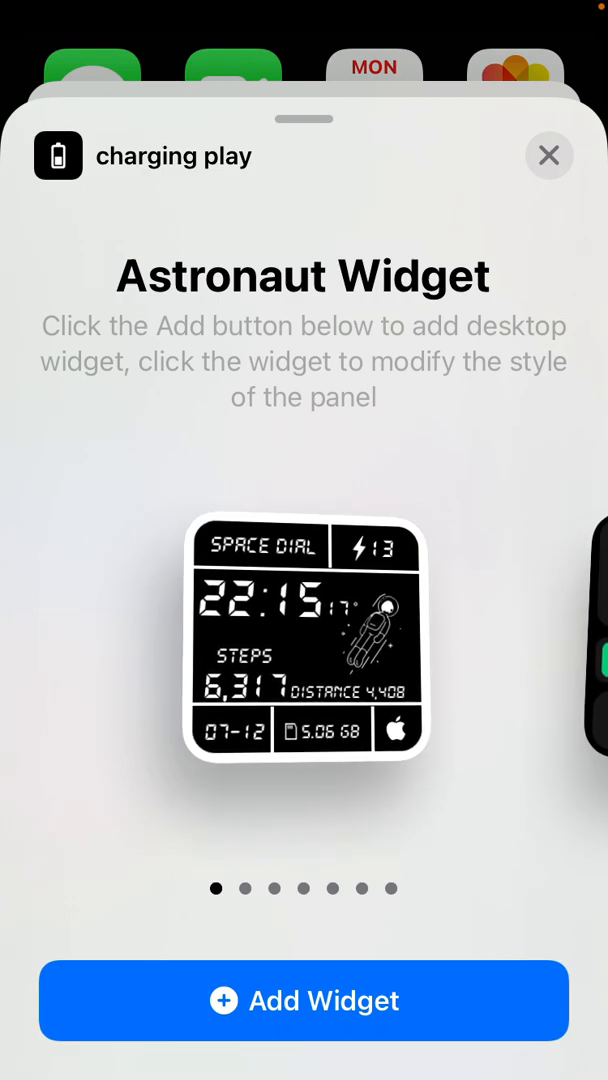
scroll("left", 3)
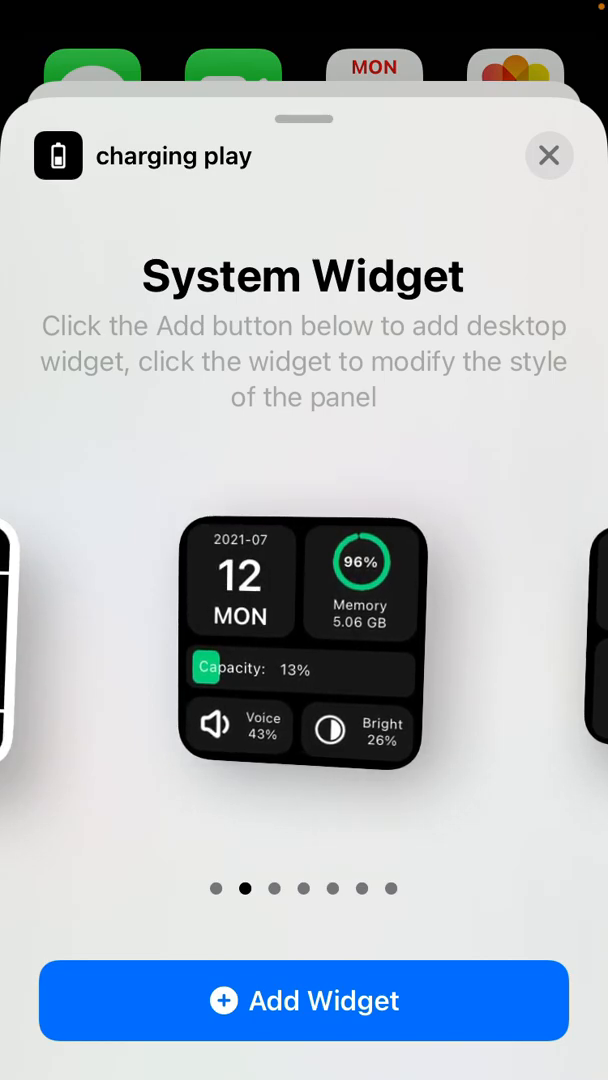
type("Ch")
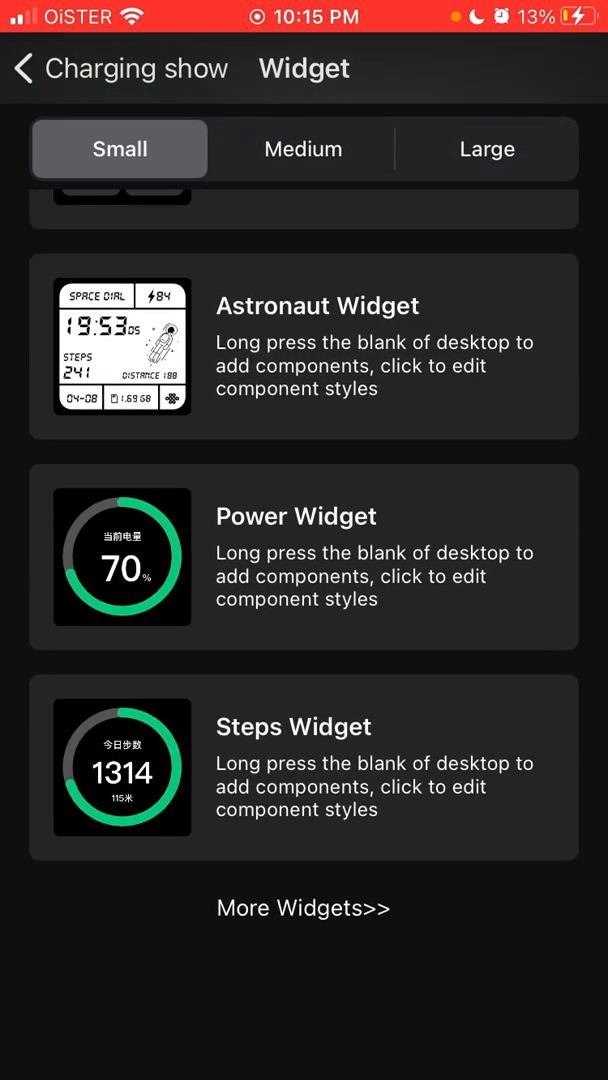
Start the network speed test, dismiss its unlock alert, and accept the charging test advice.
left_click(22, 68)
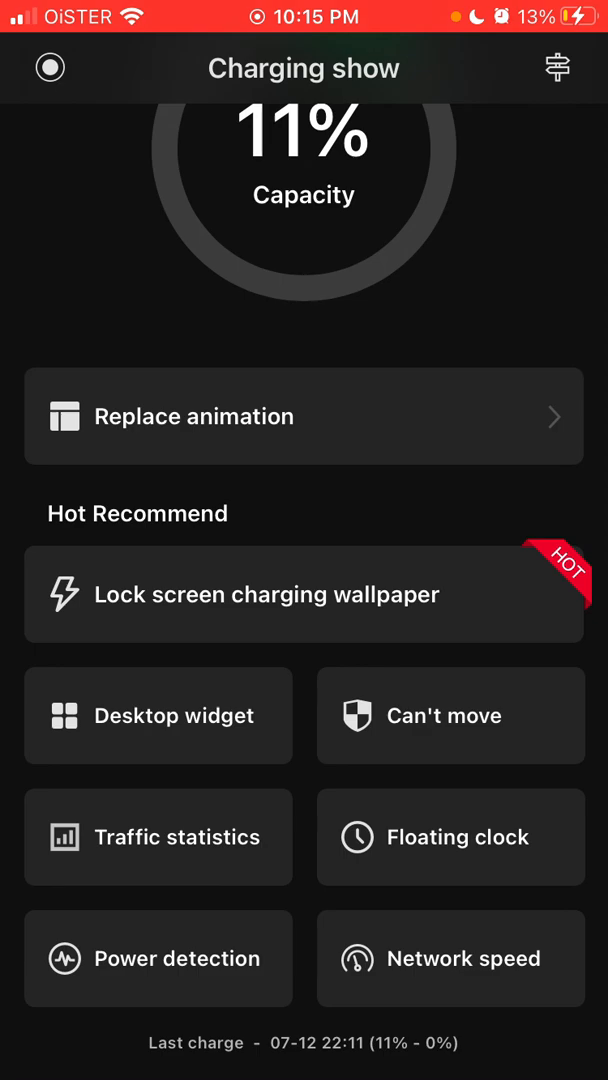
left_click(451, 959)
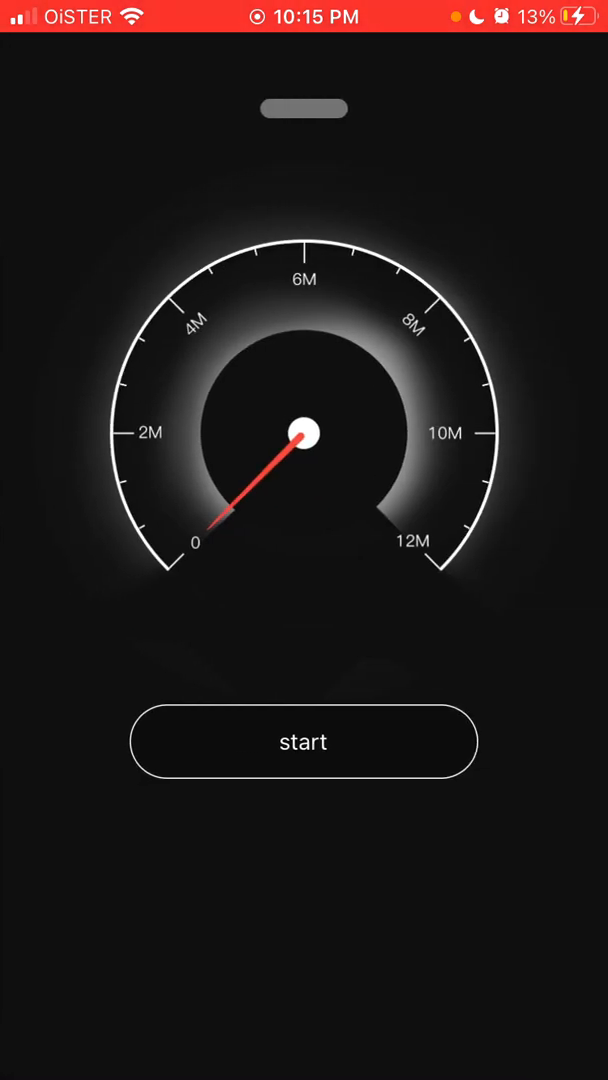
left_click(304, 741)
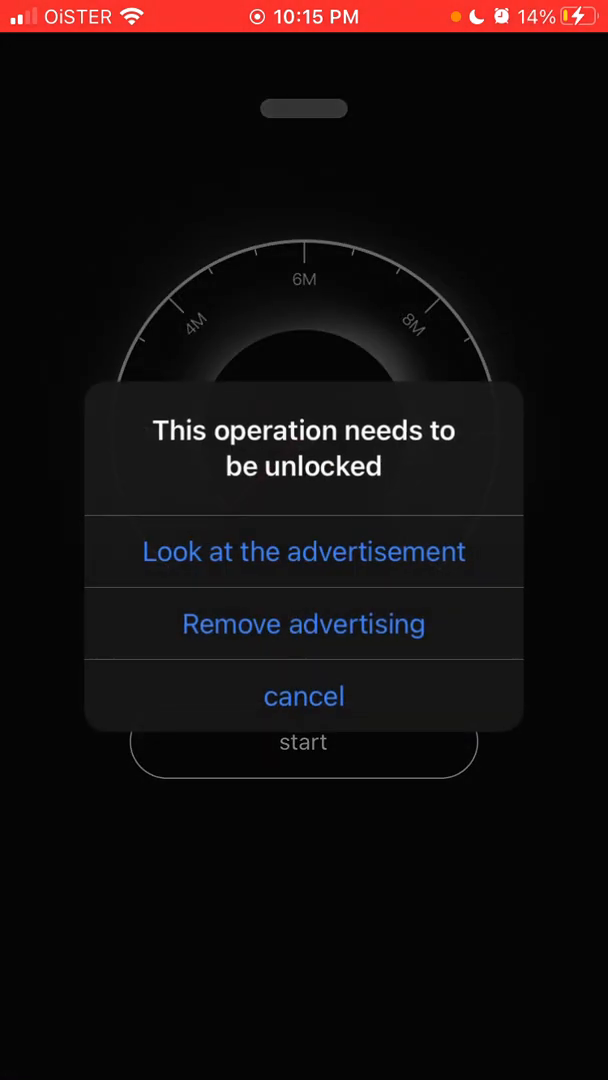
left_click(304, 696)
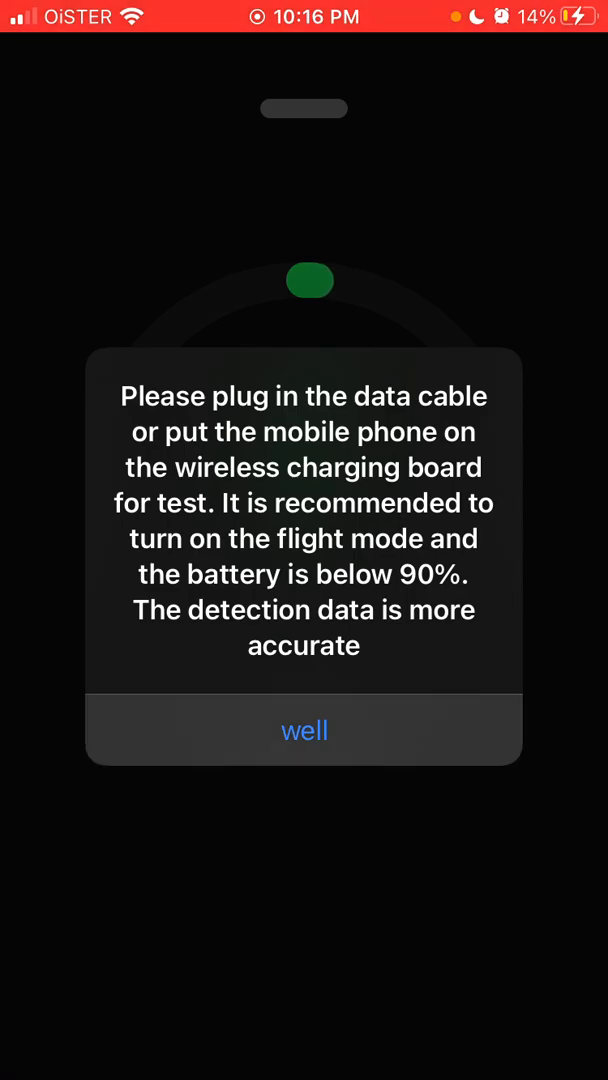
left_click(304, 730)
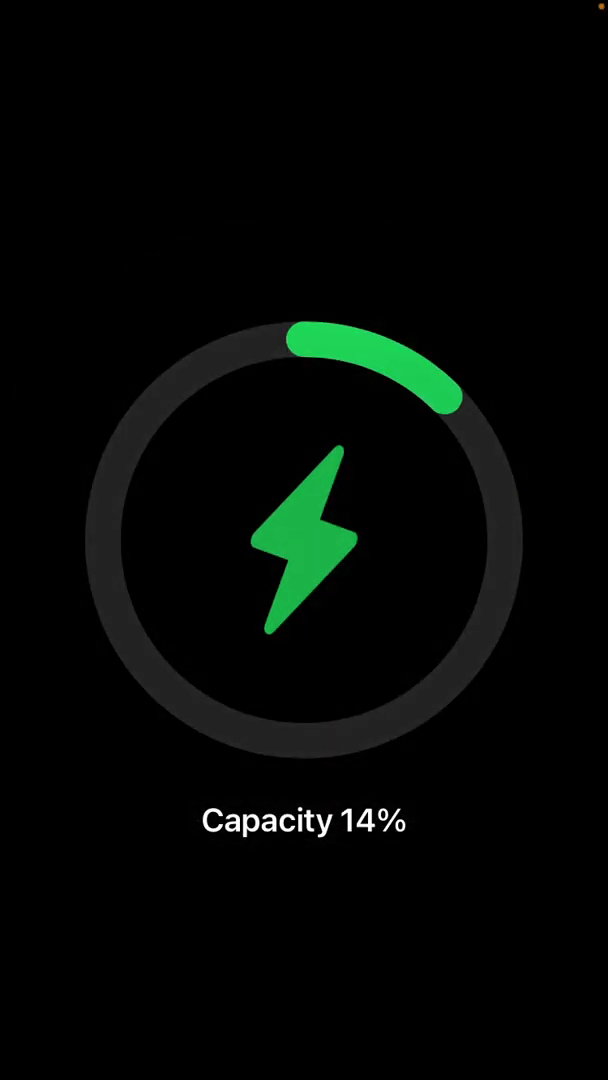